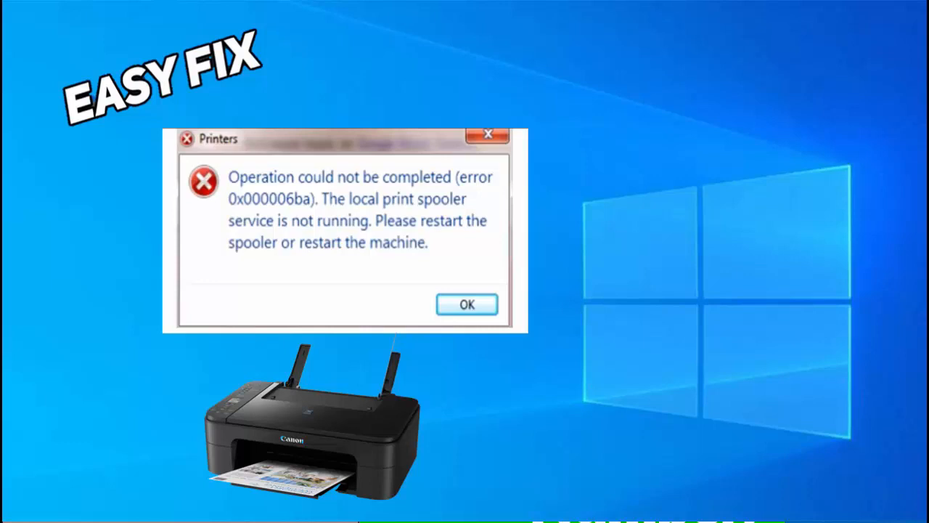
# - Start a Windows search to find the Services app
pyautogui.click(466, 304)
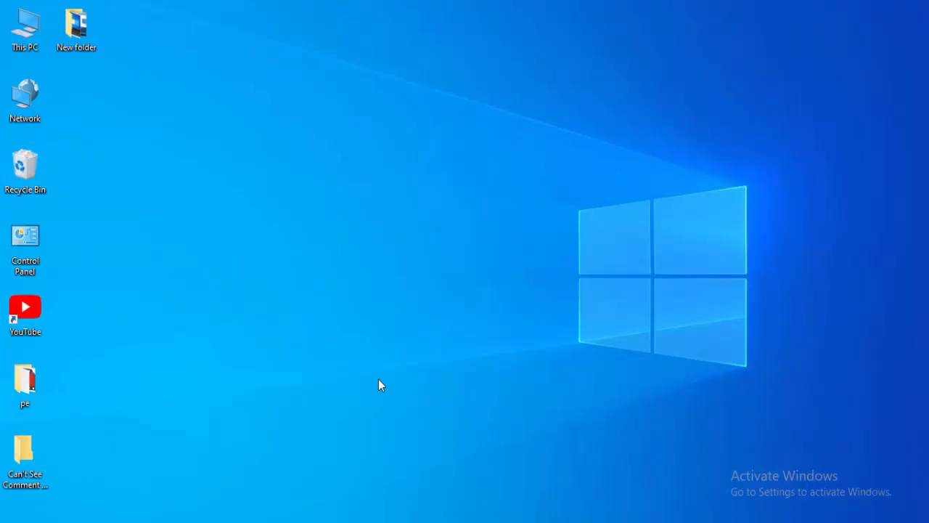
pyautogui.moveTo(291, 401)
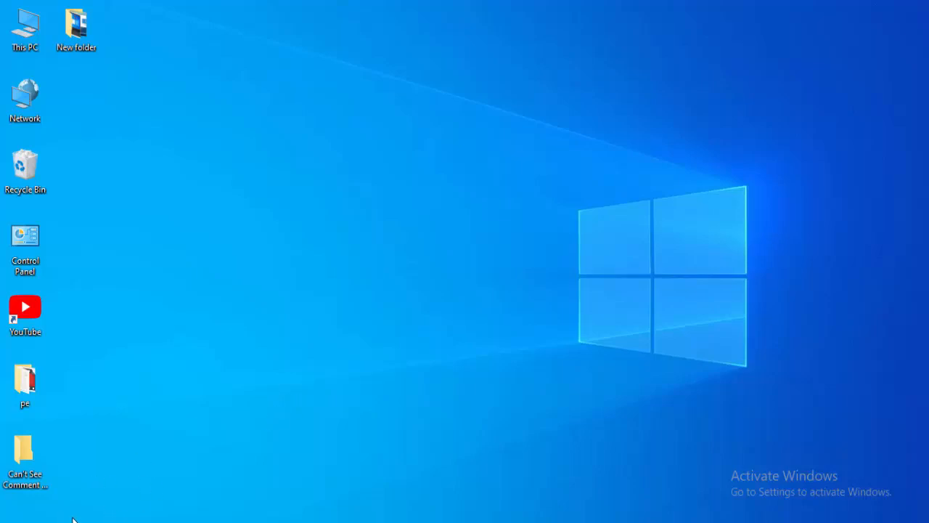
pyautogui.click(8, 516)
pyautogui.write('ser')
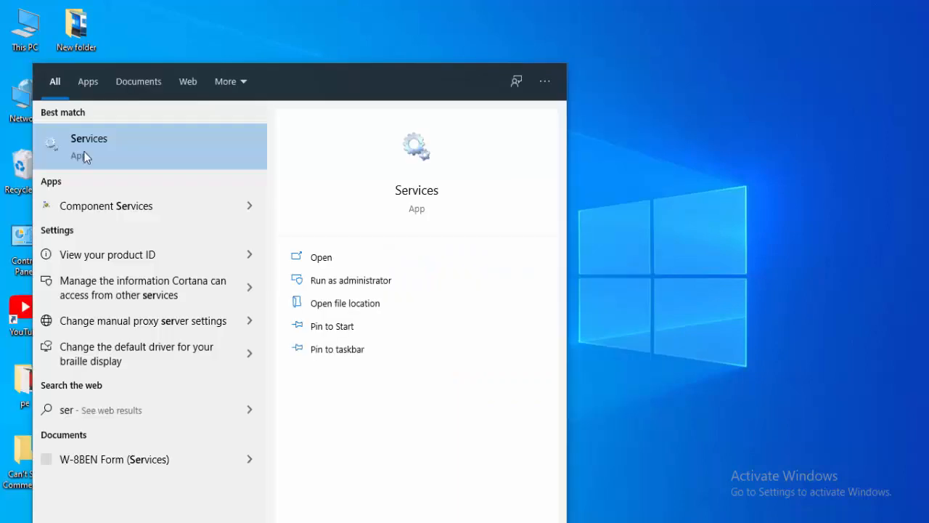
pyautogui.moveTo(93, 159)
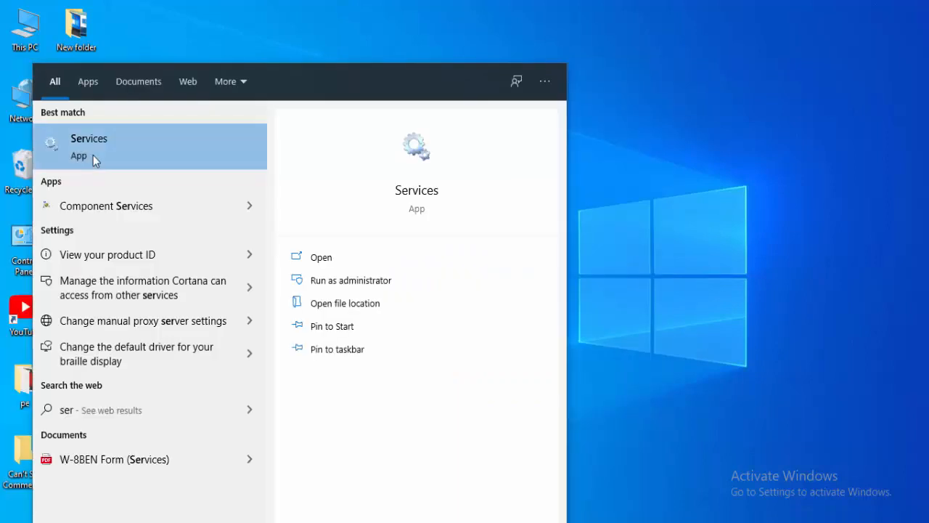
pyautogui.moveTo(119, 169)
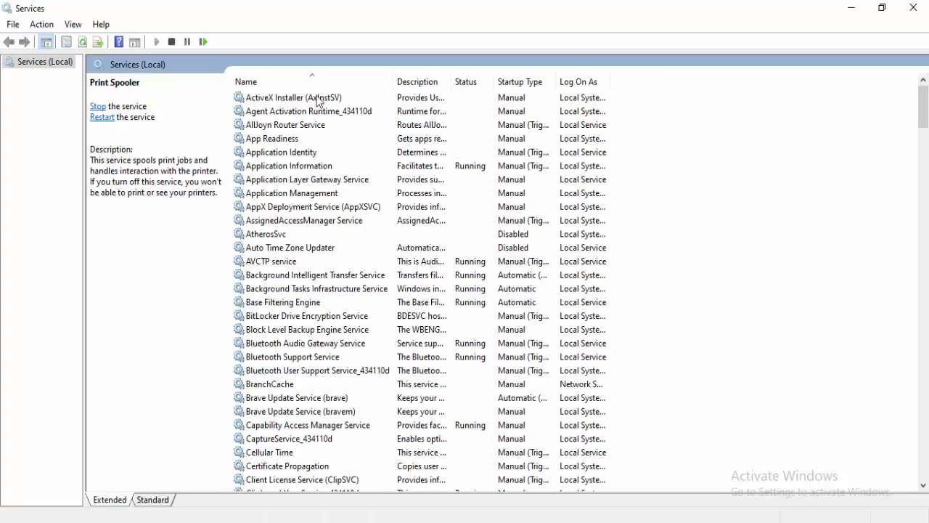
pyautogui.click(293, 96)
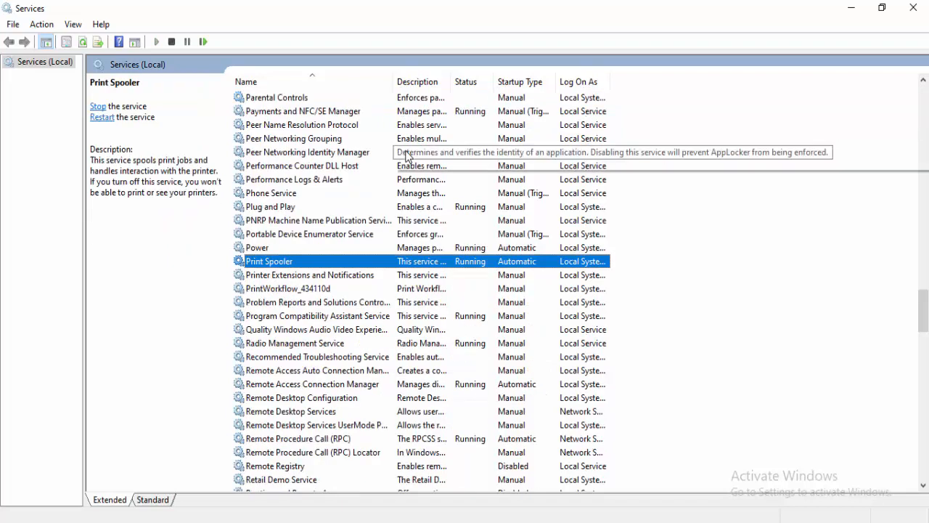
pyautogui.moveTo(241, 270)
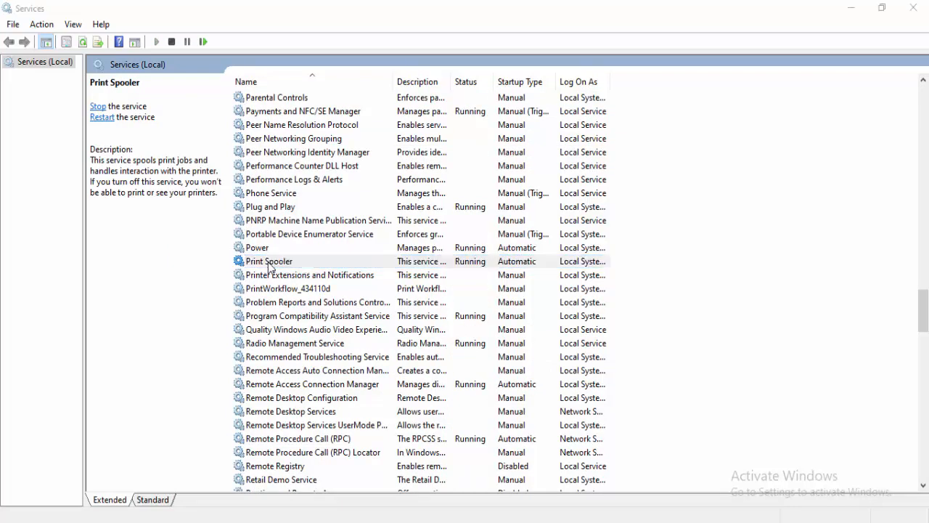
pyautogui.doubleClick(269, 261)
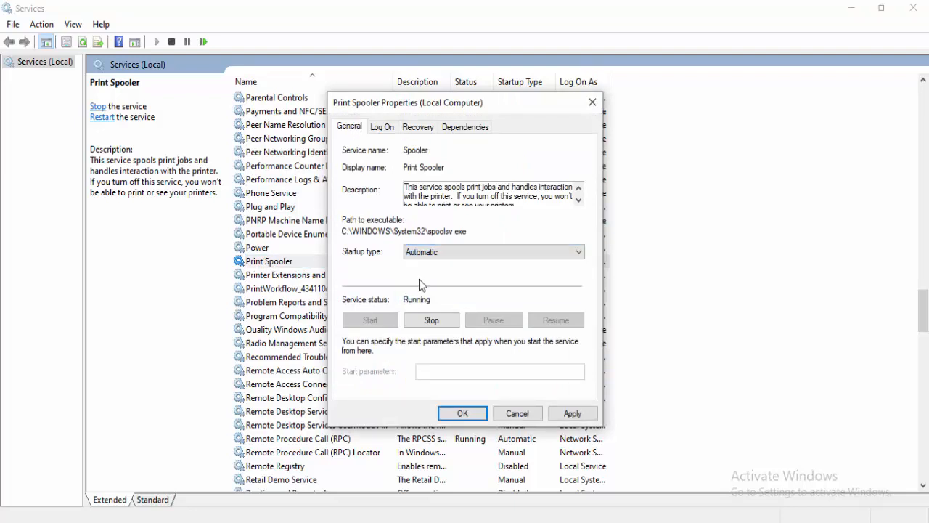
pyautogui.moveTo(410, 343)
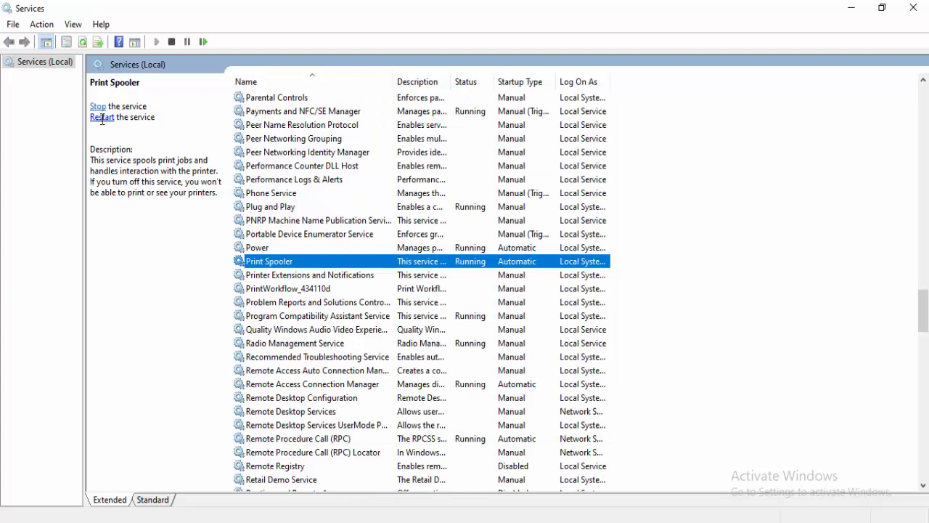
# - Restart the Print Spooler service, dismiss the Service Control notice and close Services
pyautogui.click(97, 106)
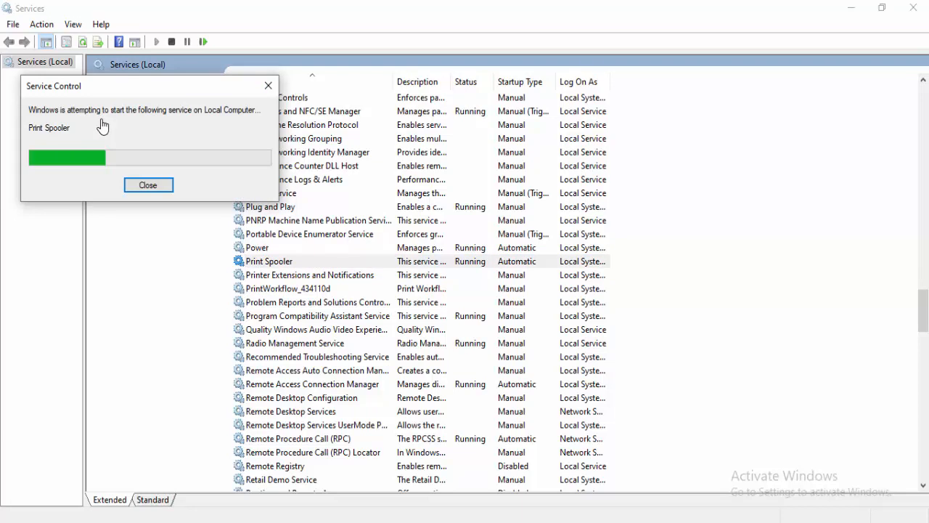
pyautogui.click(148, 184)
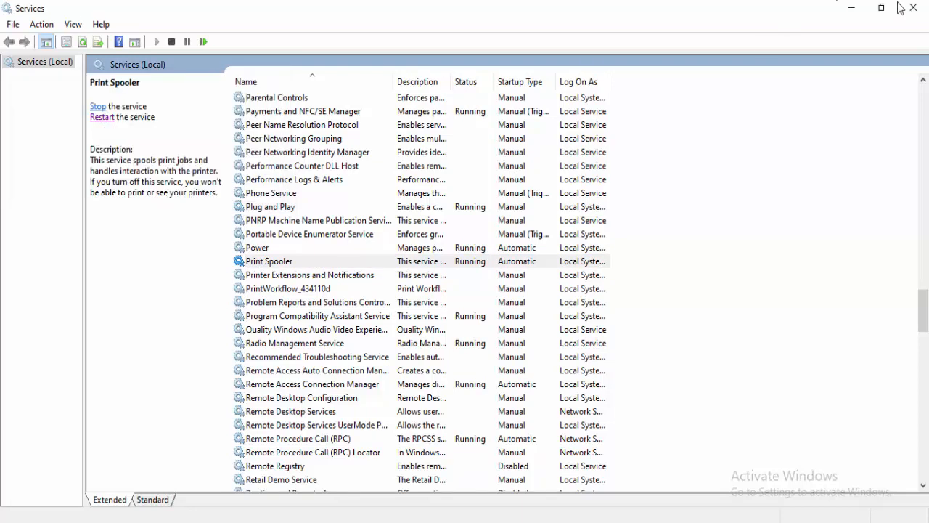
pyautogui.click(913, 8)
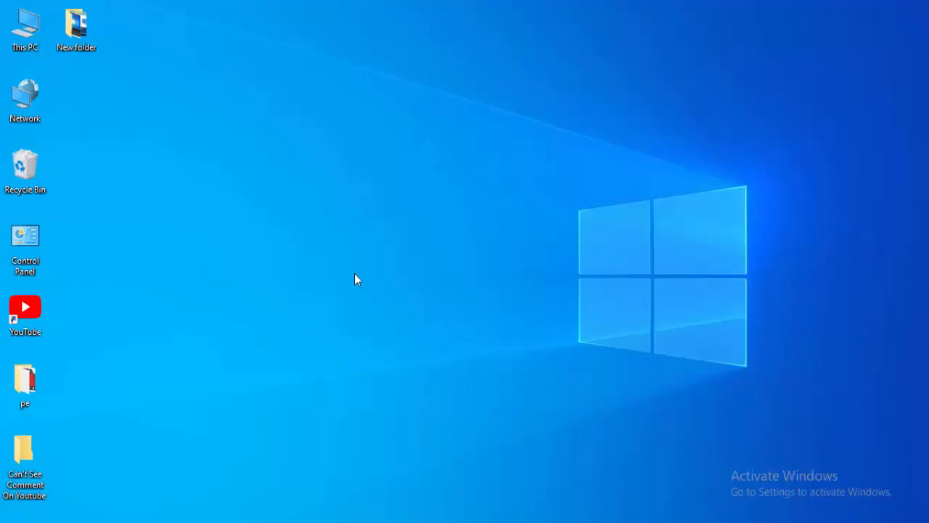
# - Bring up the Shut Down Windows dialog with Alt+F4 and cancel it
pyautogui.press('alt+F4')
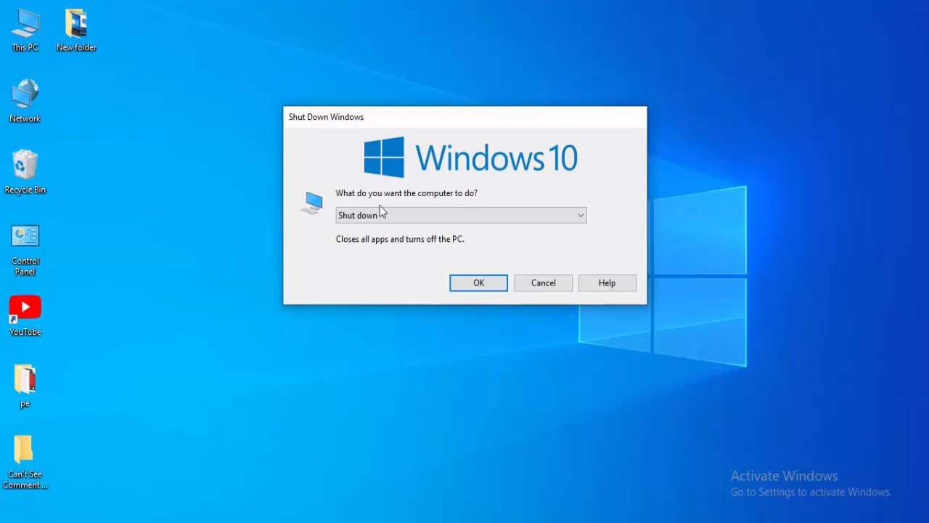
pyautogui.click(543, 282)
pyautogui.write('t')
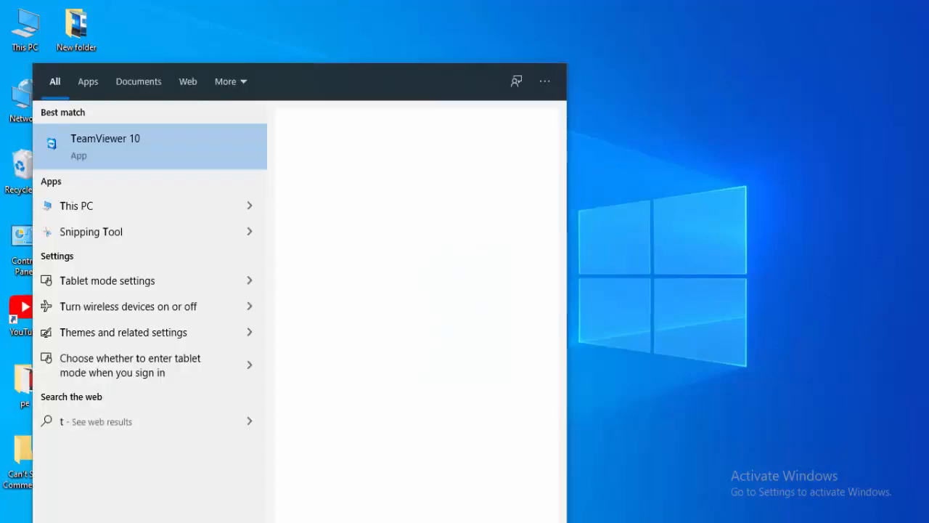
# - Search Start for 'trouble' so Troubleshoot settings appears as the best match
pyautogui.write('rouble')
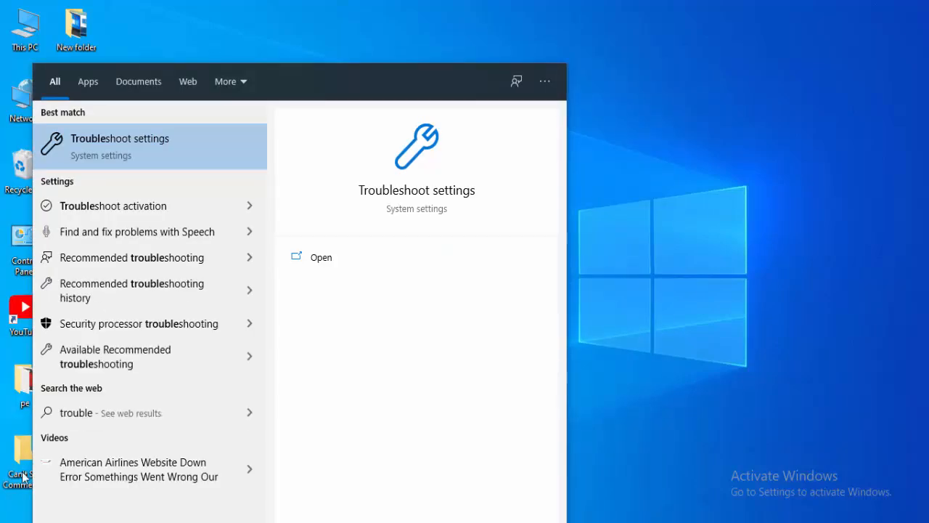
pyautogui.moveTo(98, 154)
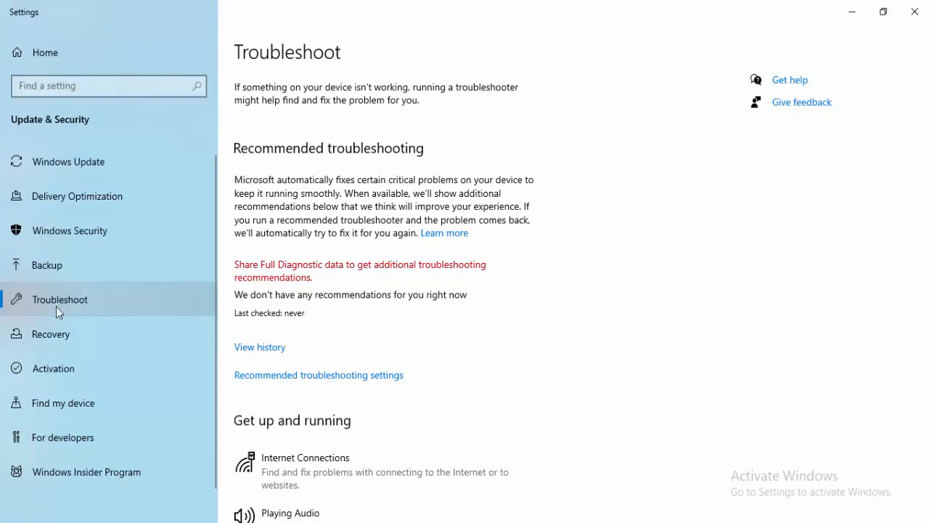
pyautogui.moveTo(342, 333)
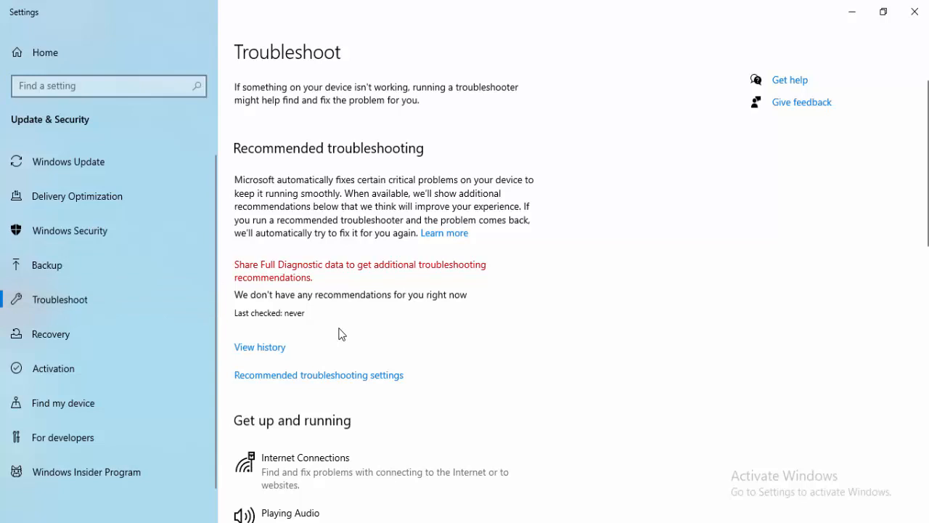
# - Run the Printer troubleshooter from the Get up and running section of Troubleshoot
pyautogui.scroll(-3)
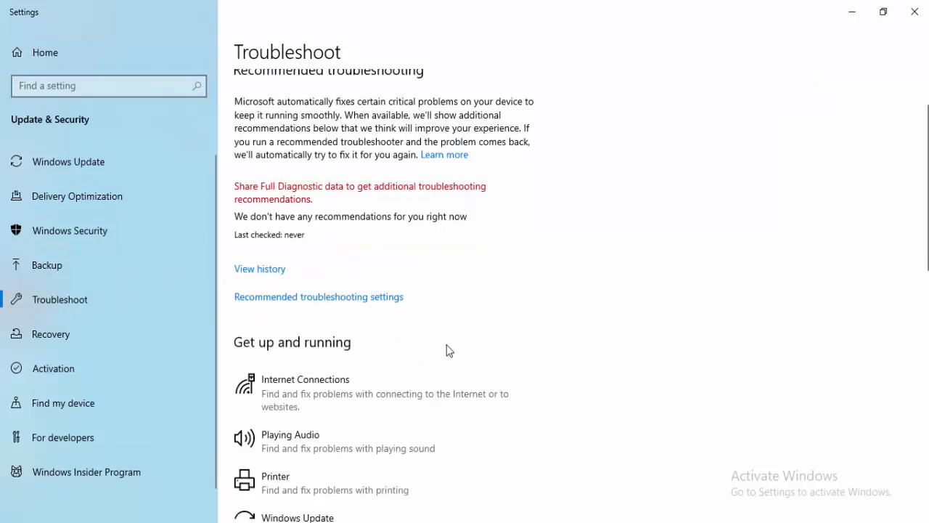
pyautogui.scroll(-3)
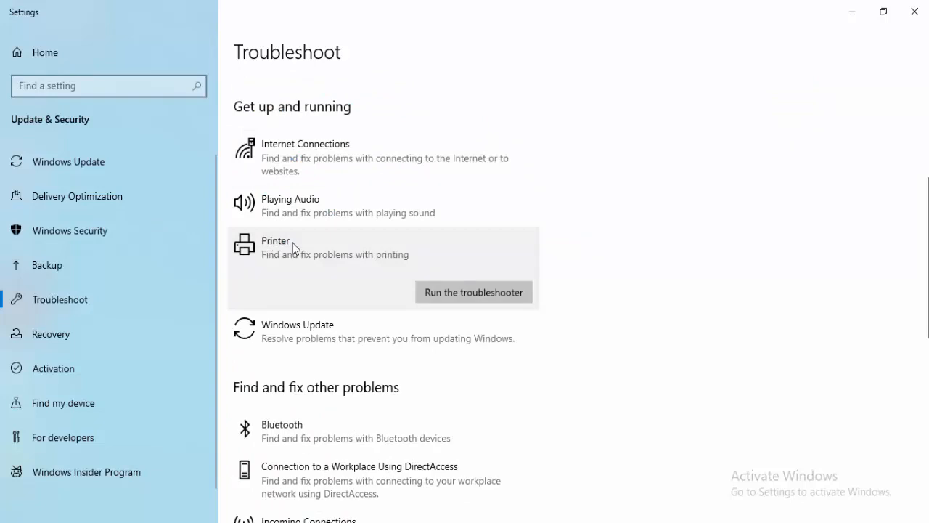
pyautogui.moveTo(473, 292)
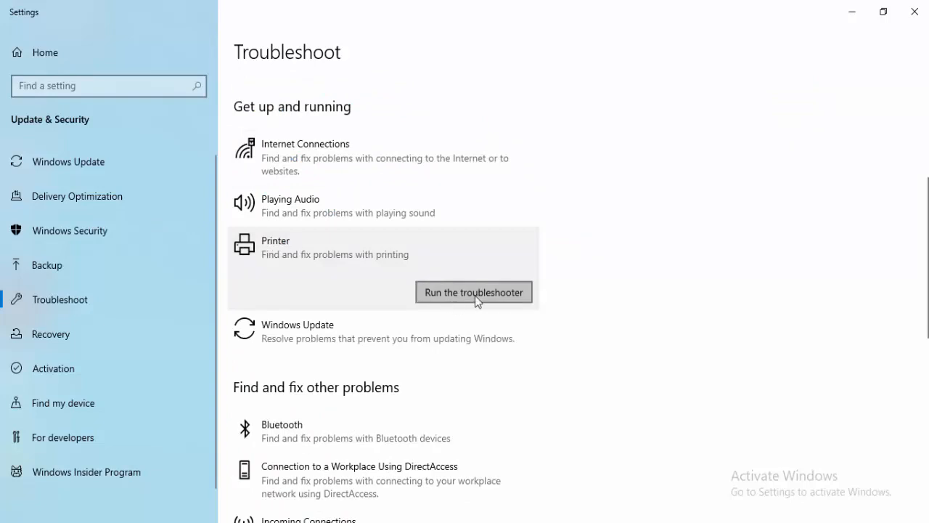
pyautogui.click(474, 292)
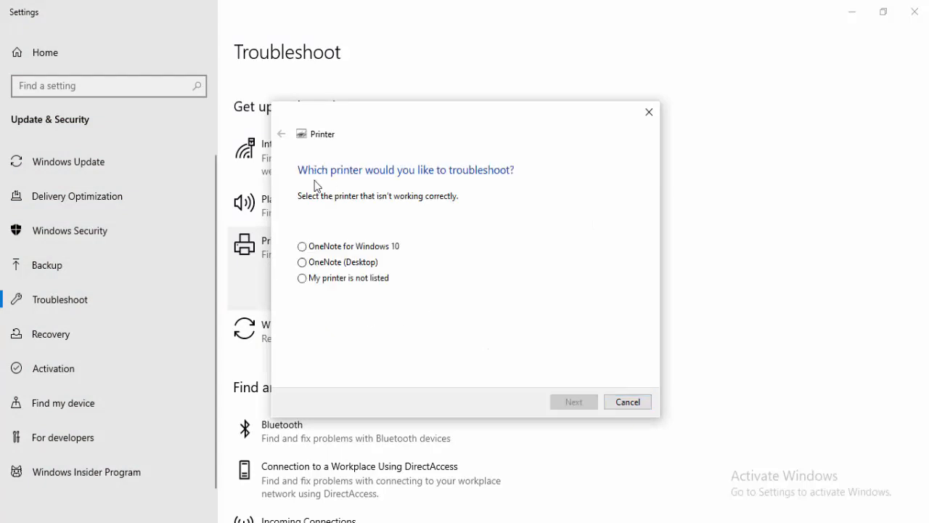
pyautogui.moveTo(414, 194)
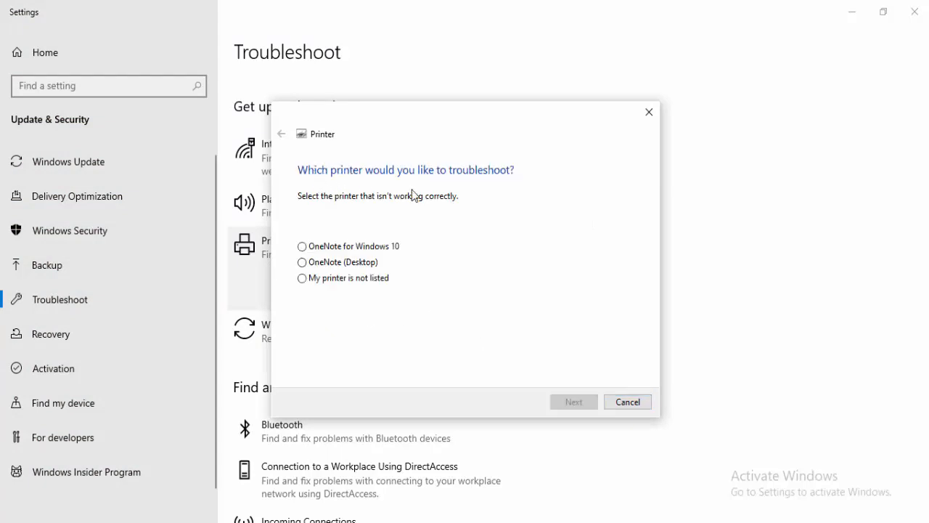
pyautogui.moveTo(310, 259)
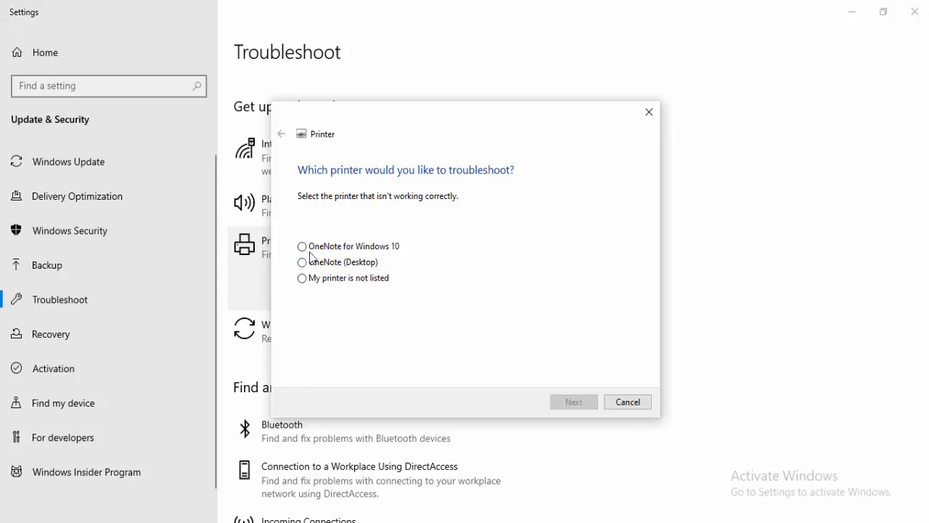
# - Choose 'My printer is not listed' in the Printer troubleshooter
pyautogui.click(302, 279)
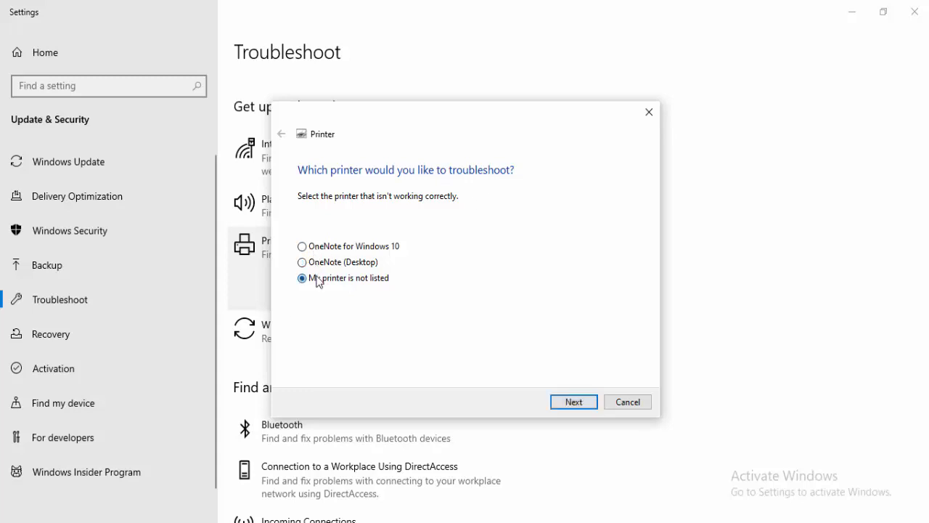
pyautogui.moveTo(574, 400)
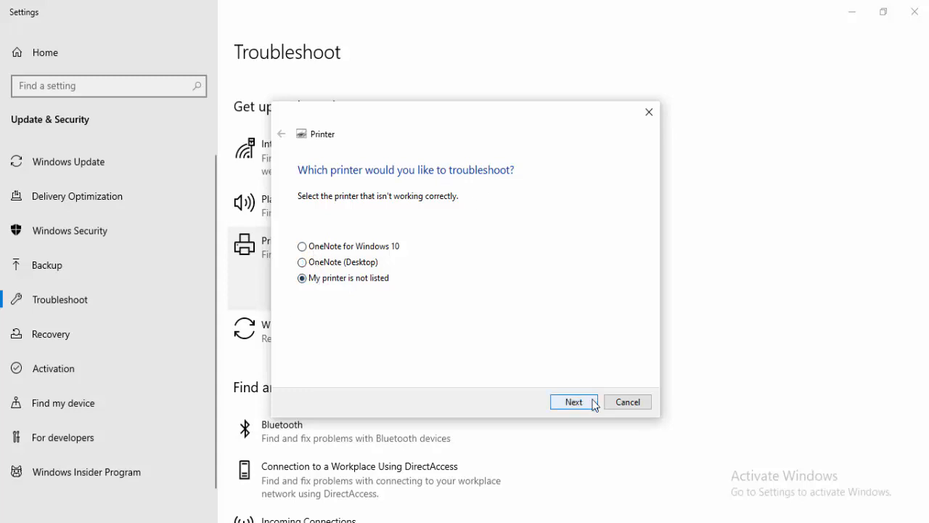
pyautogui.moveTo(573, 400)
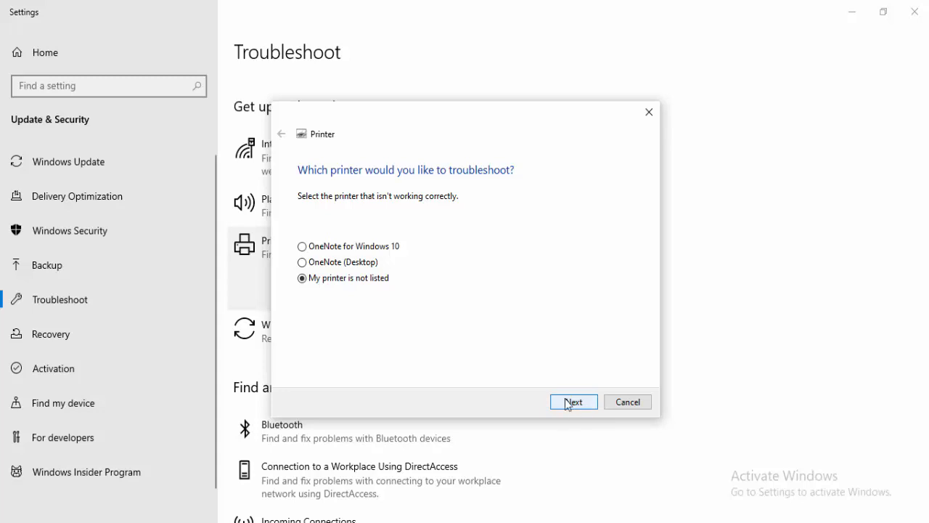
pyautogui.moveTo(572, 402)
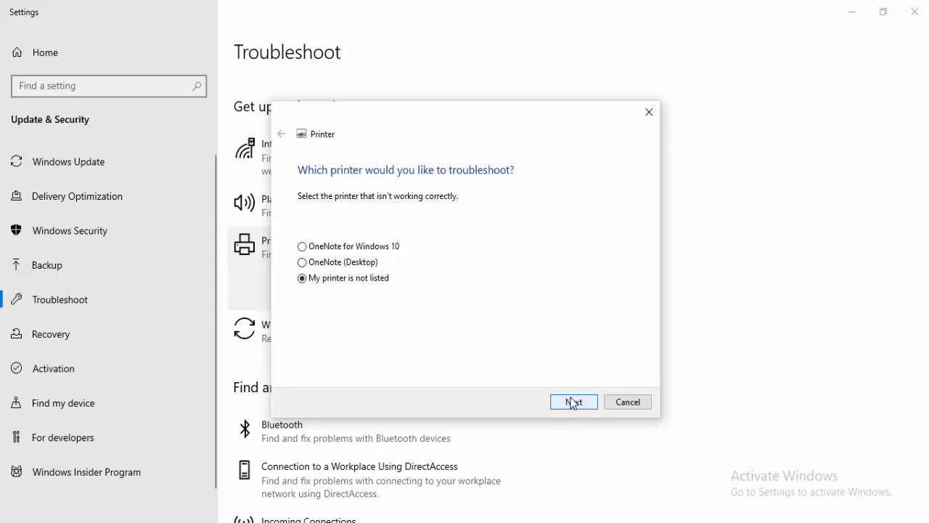